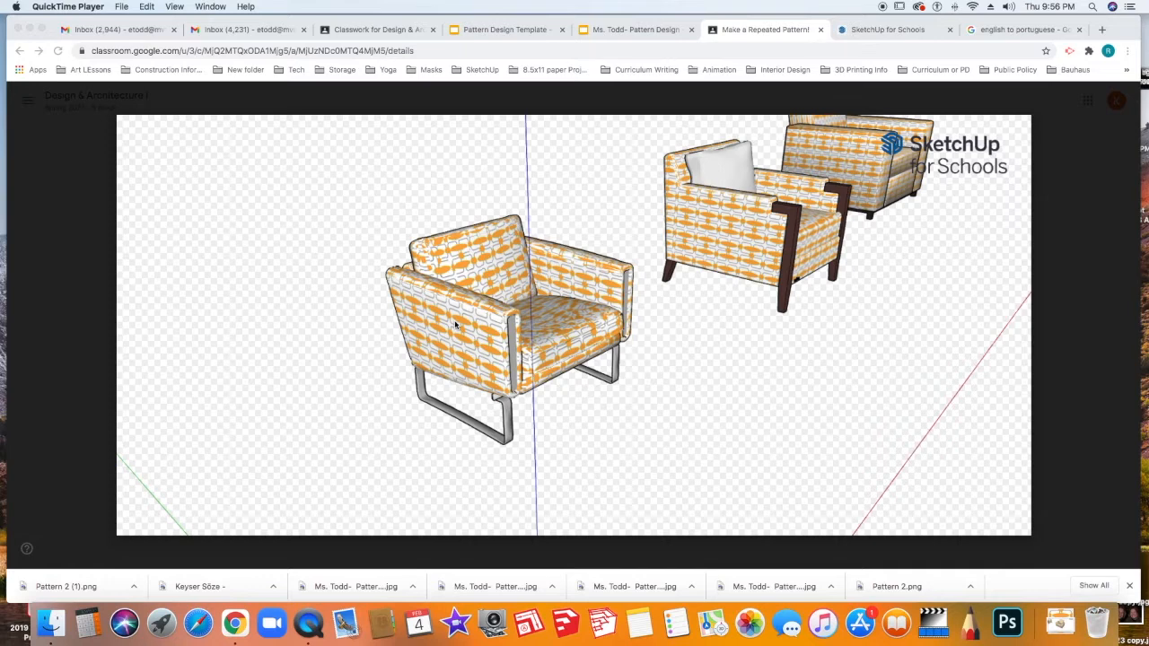
mouse_move(517, 409)
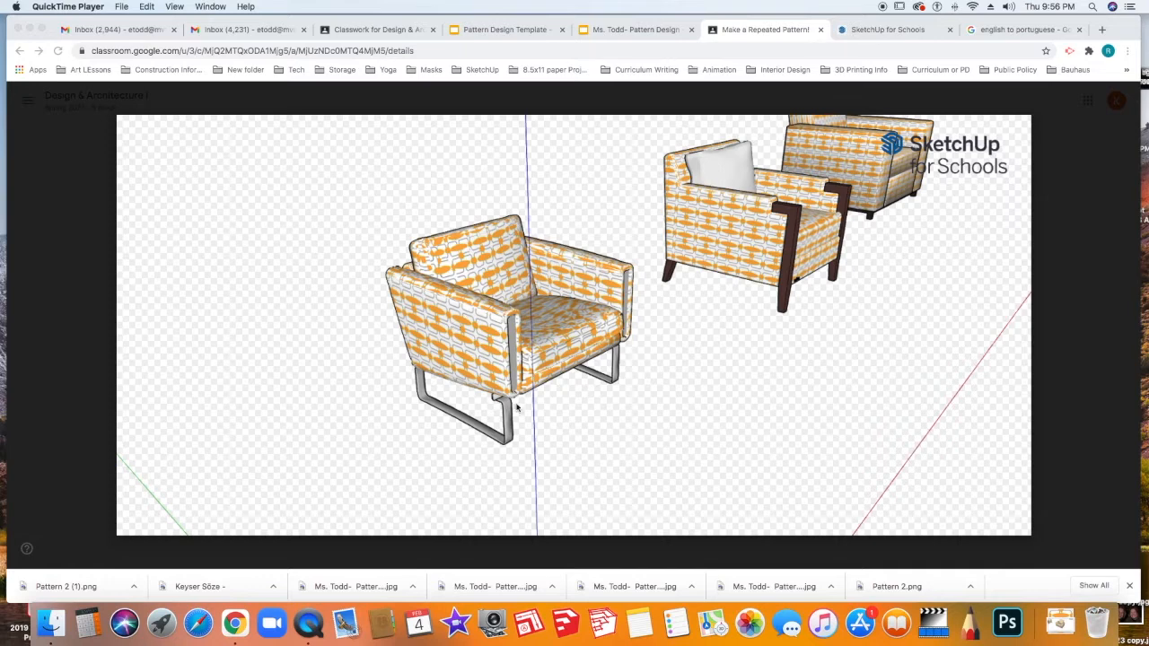
mouse_move(544, 437)
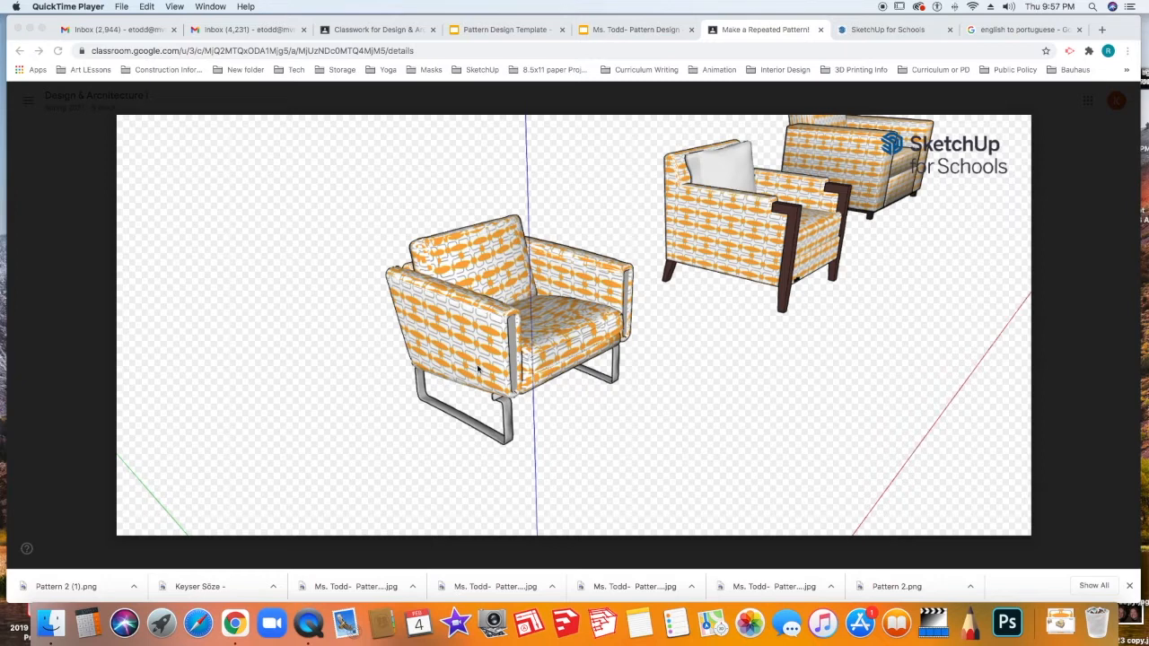
mouse_move(421, 172)
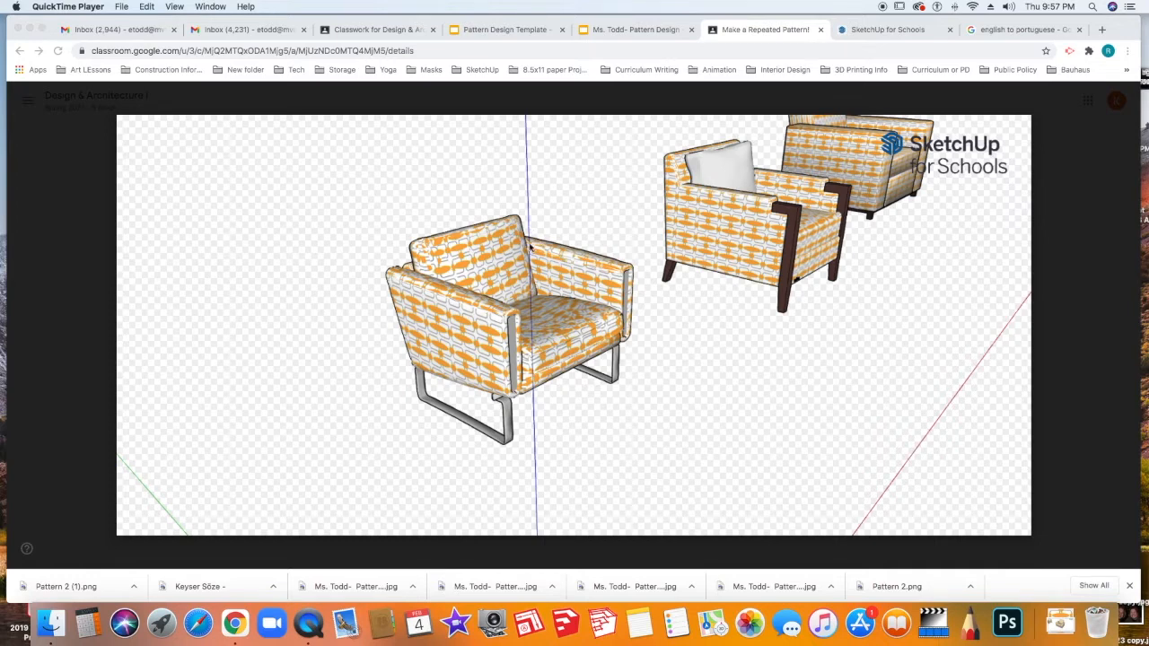
mouse_move(537, 420)
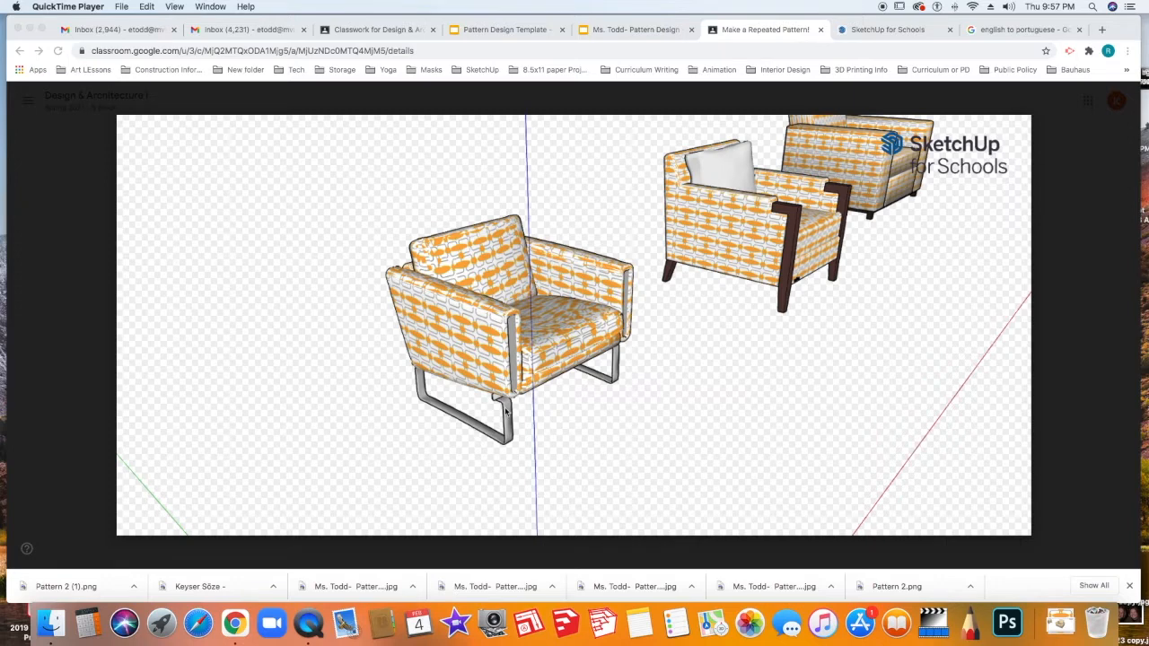
mouse_move(539, 375)
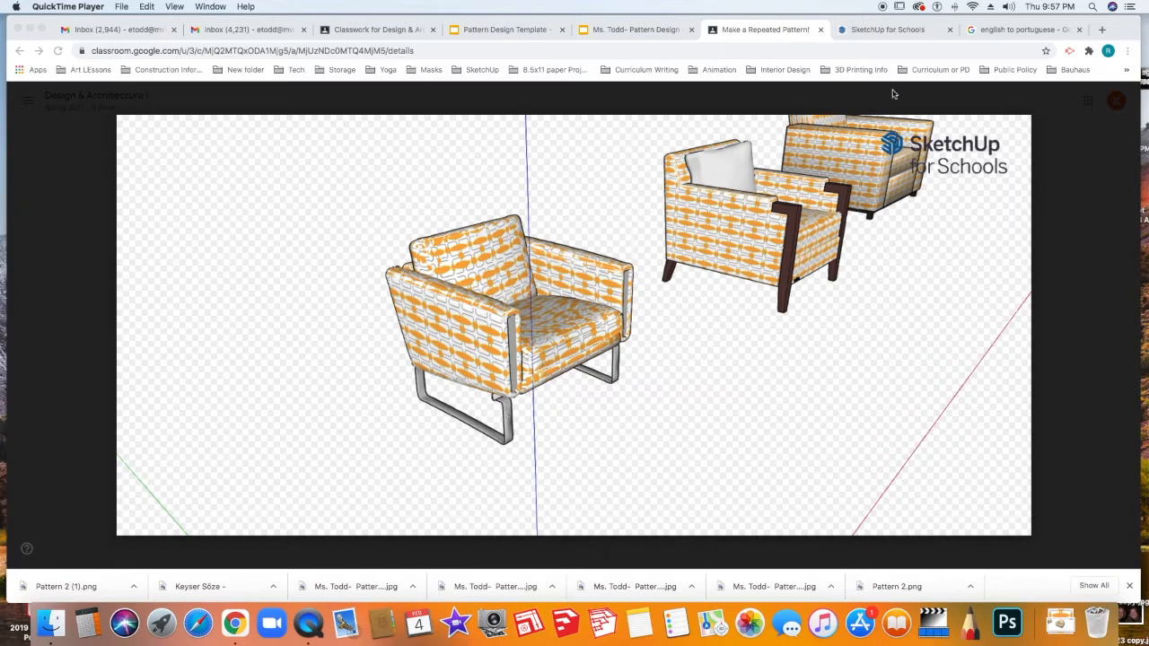
- Open Pattern 2.skp from Recent Files in SketchUp for Schools
left_click(884, 29)
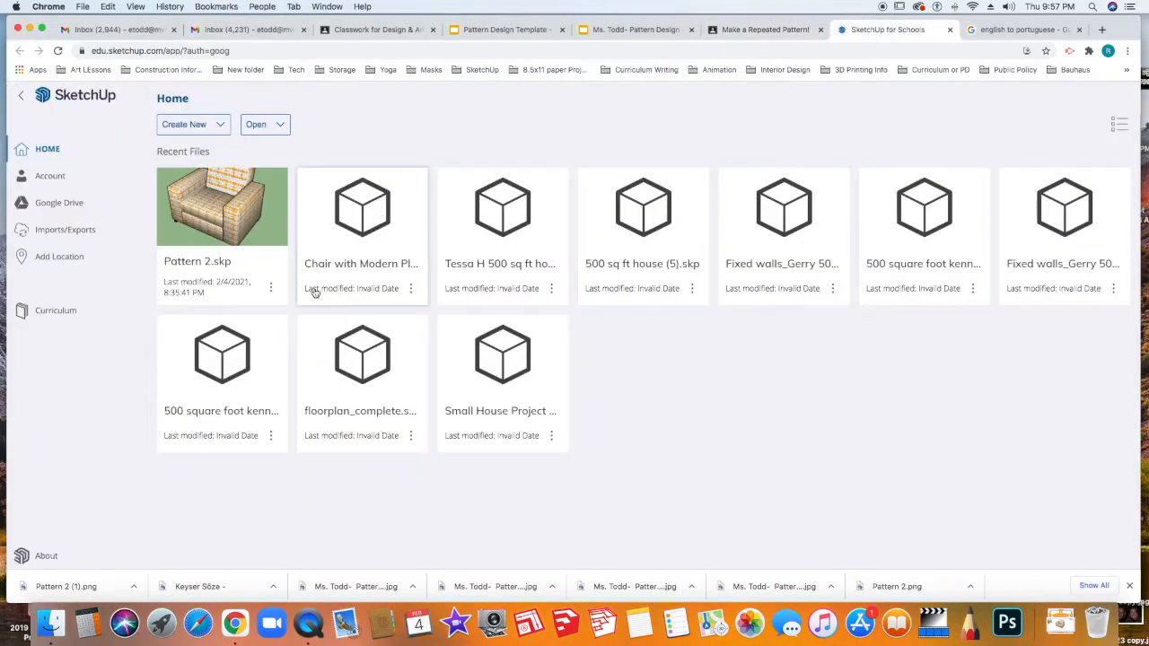
left_click(222, 207)
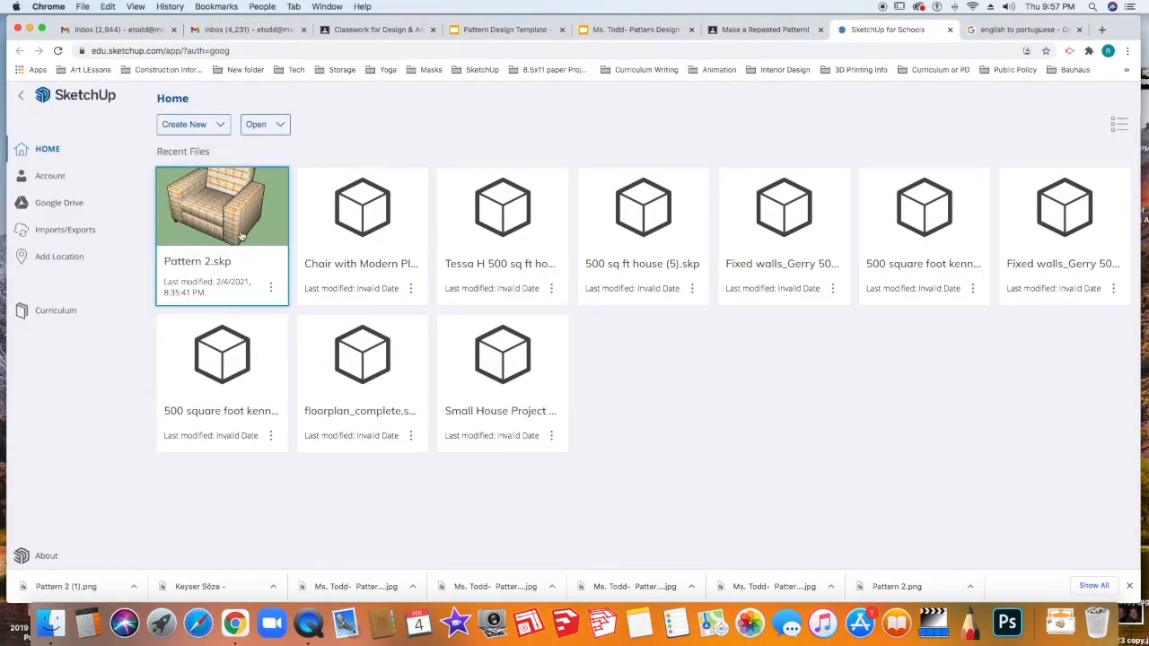
double_click(221, 205)
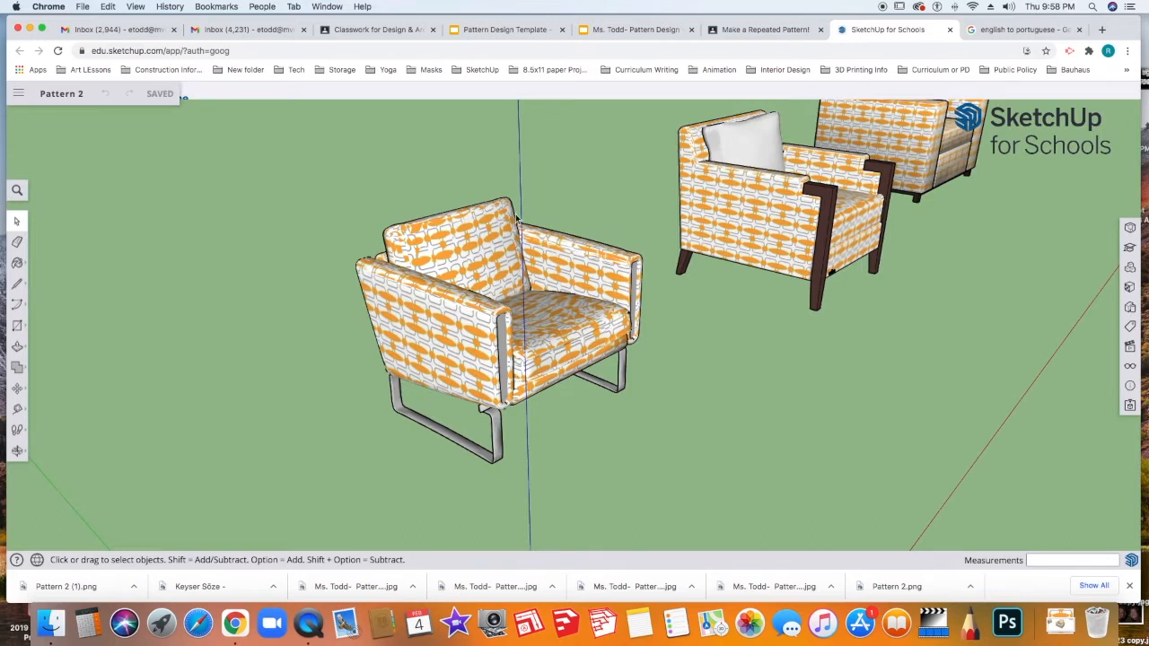
mouse_move(523, 429)
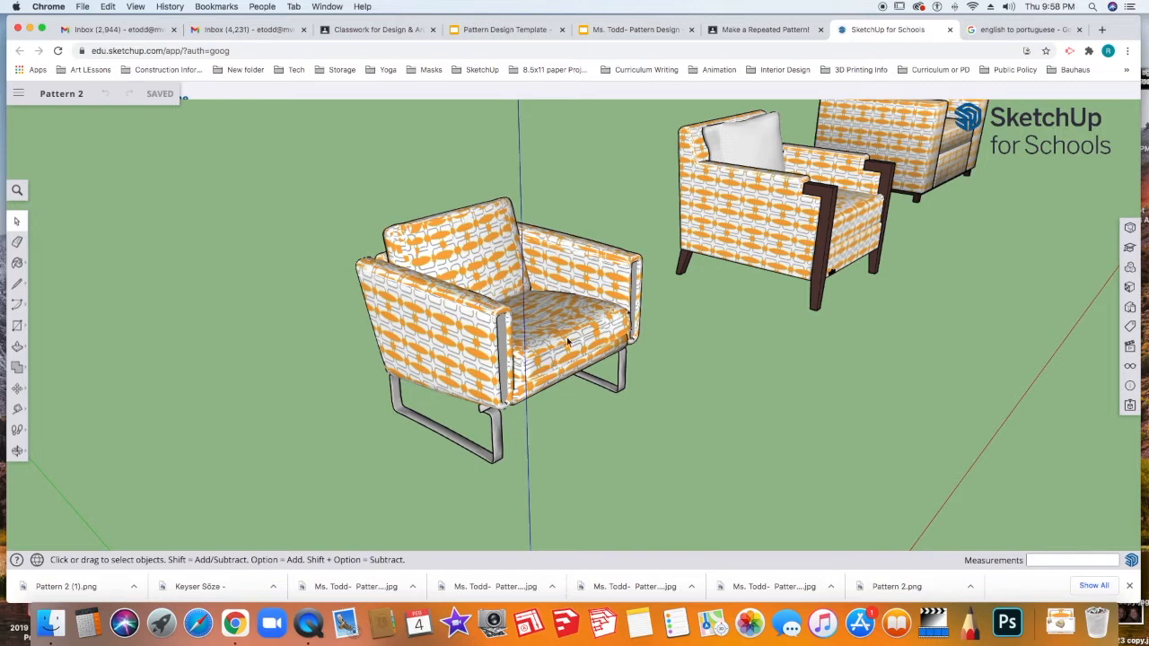
mouse_move(297, 399)
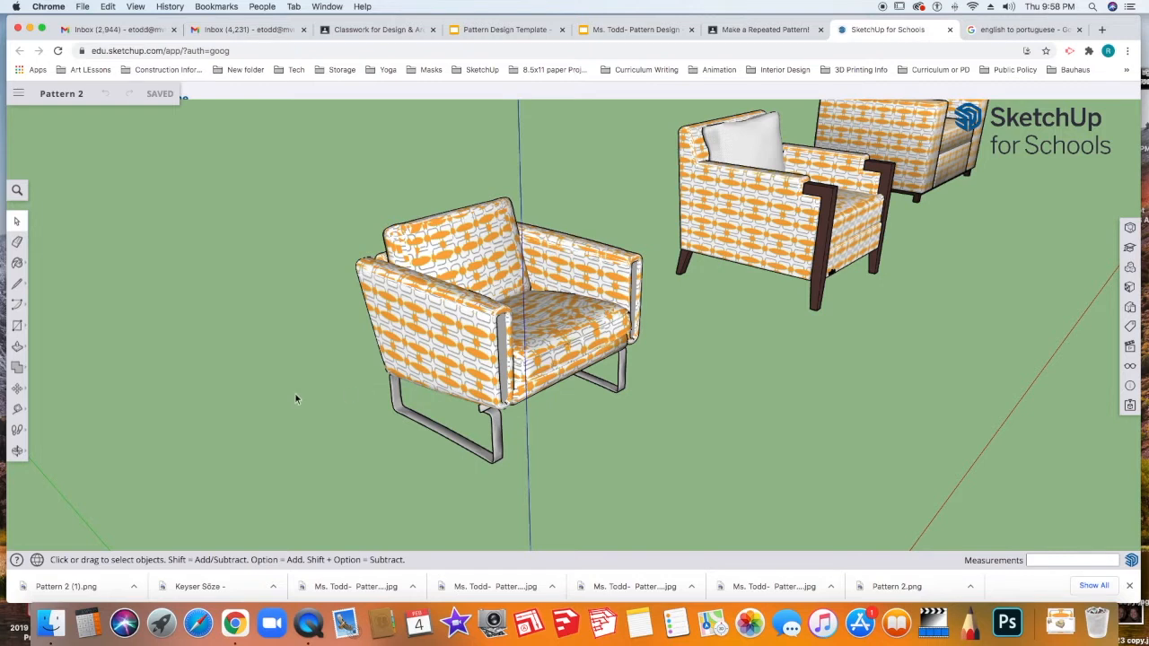
mouse_move(203, 452)
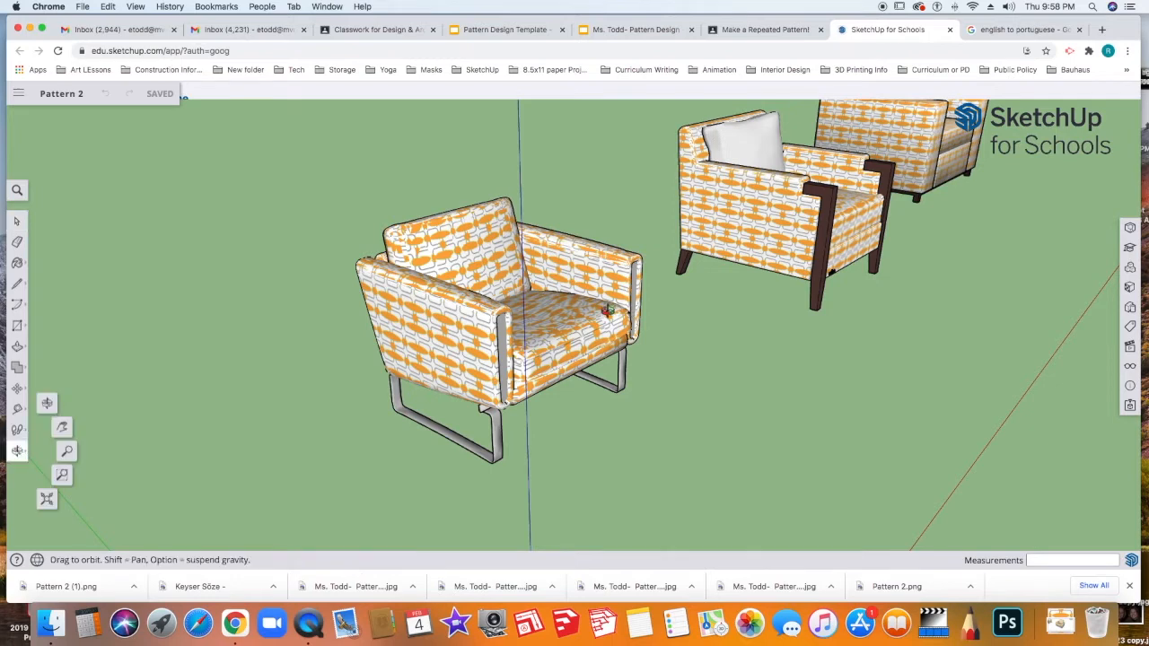
- Orbit and zoom out to show the axis origin alongside all the patterned chairs
left_click_drag(611, 311, 335, 438)
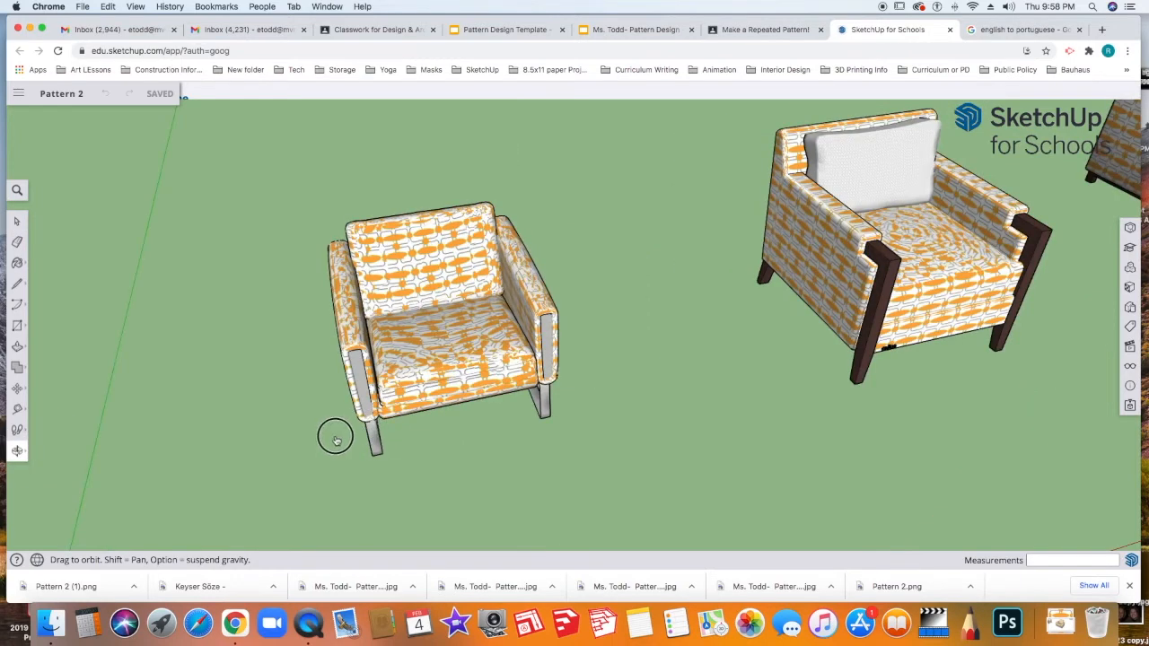
left_click_drag(337, 440, 110, 489)
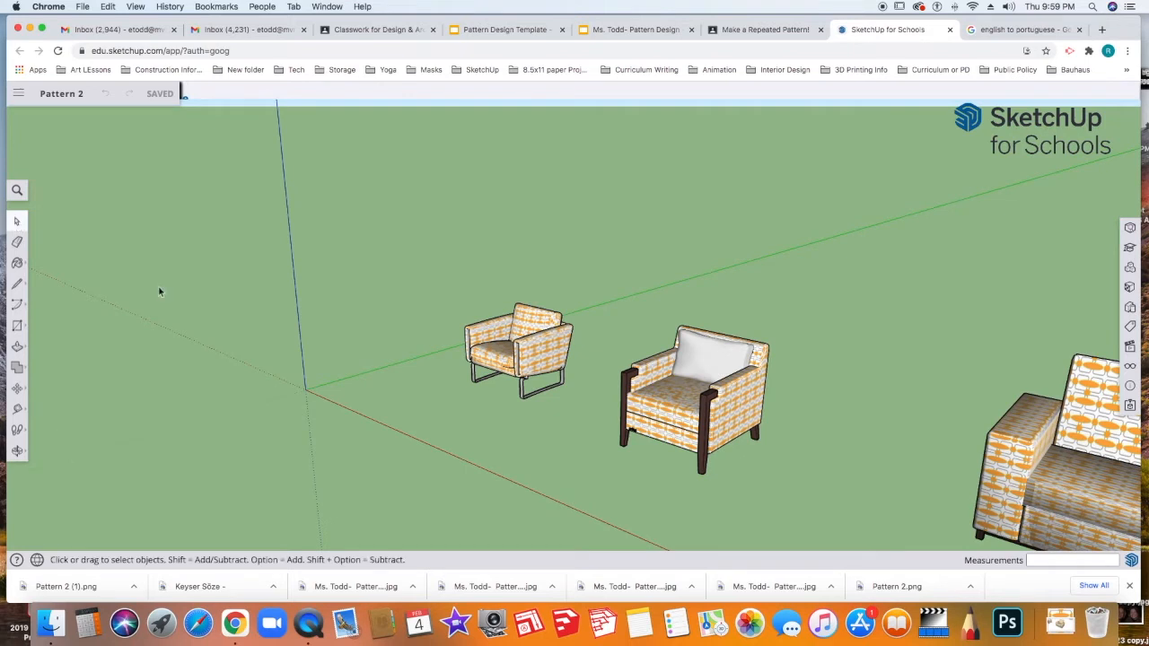
mouse_move(523, 374)
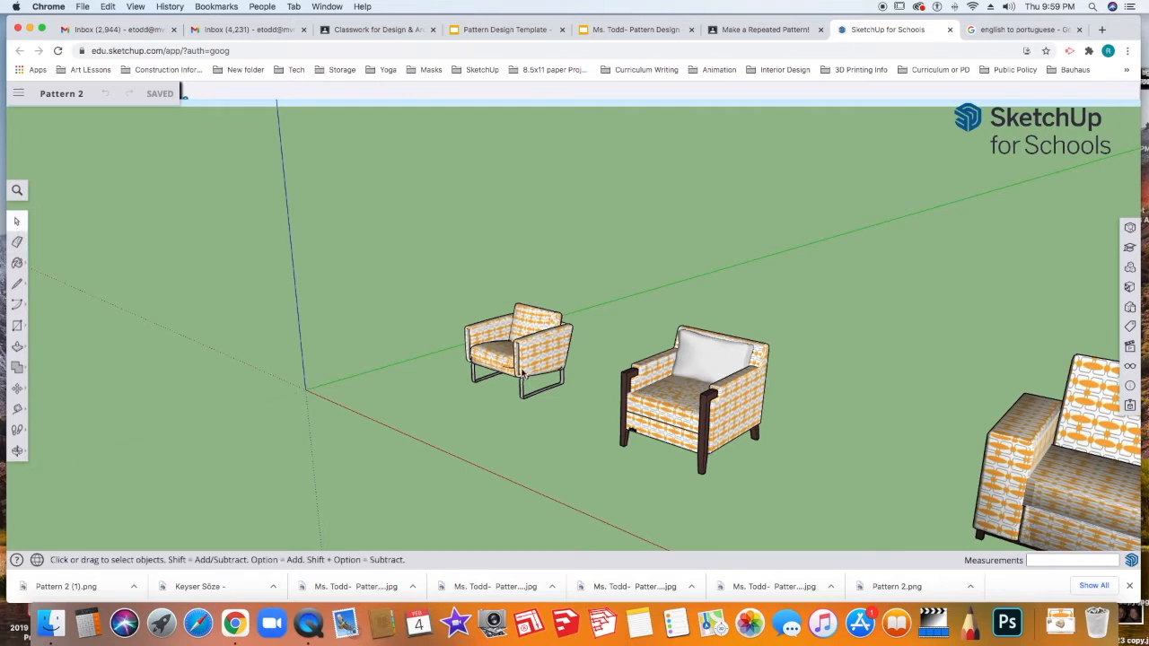
- Select the small metal-legged chair near the axes and activate the Move tool
left_click(519, 372)
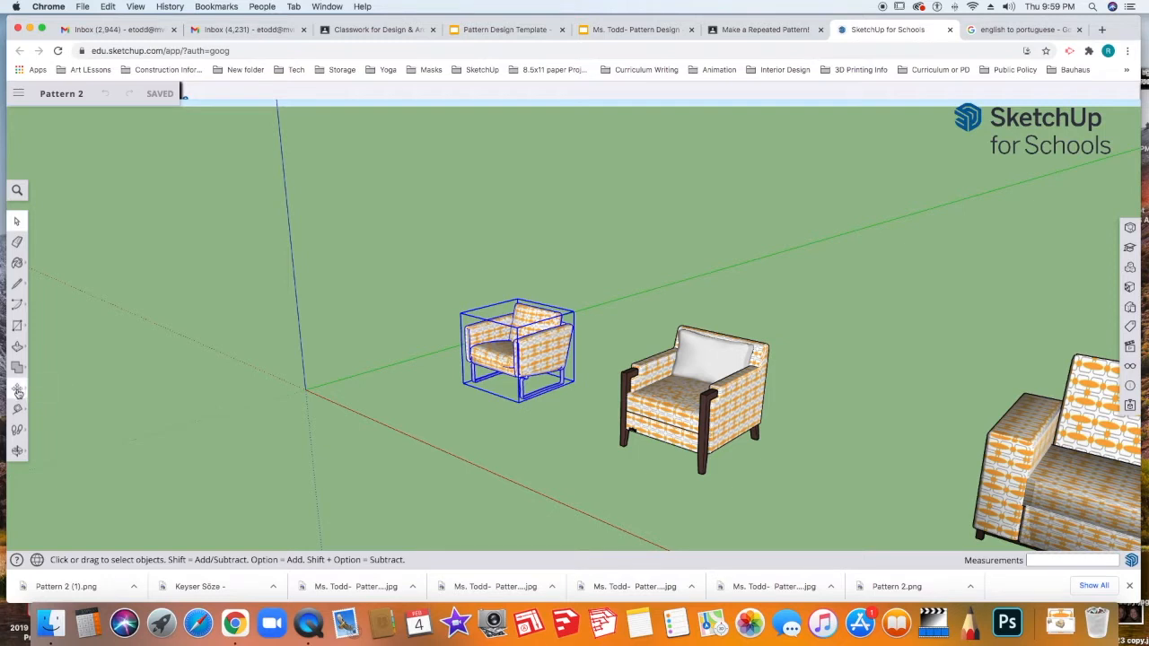
left_click(16, 389)
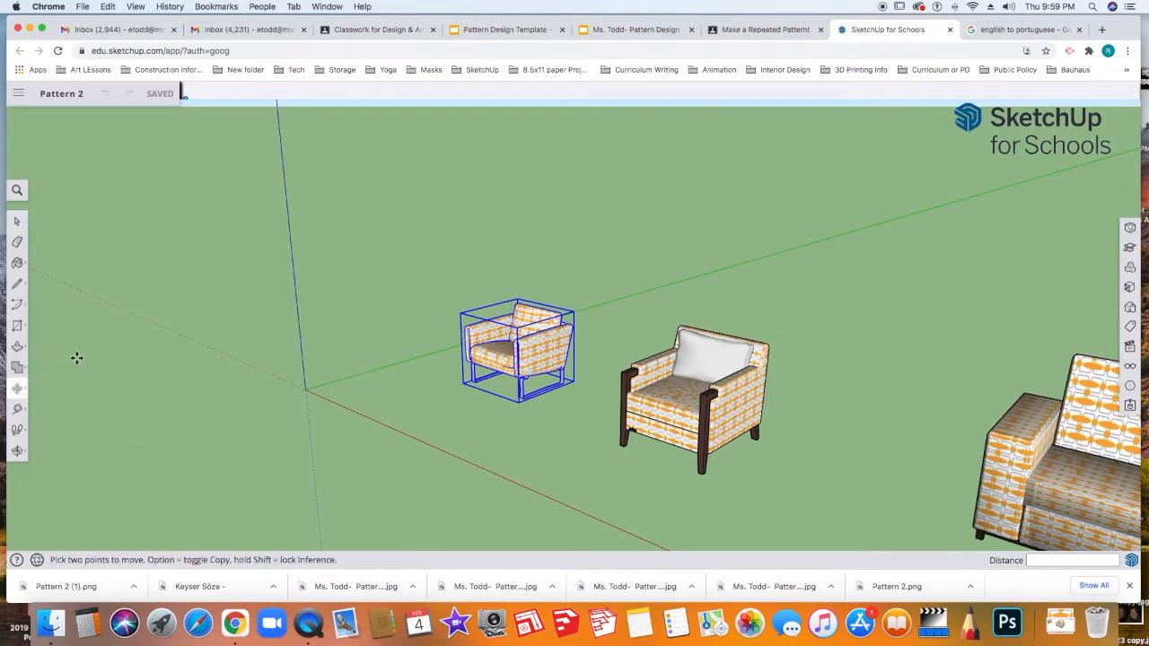
mouse_move(133, 361)
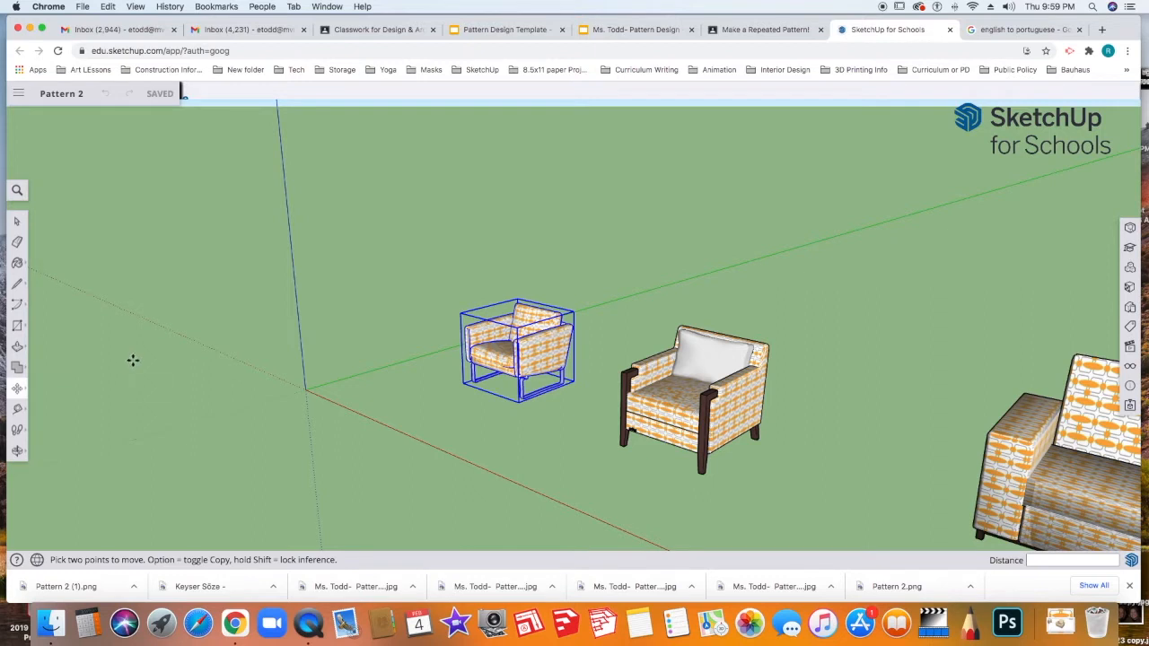
mouse_move(333, 431)
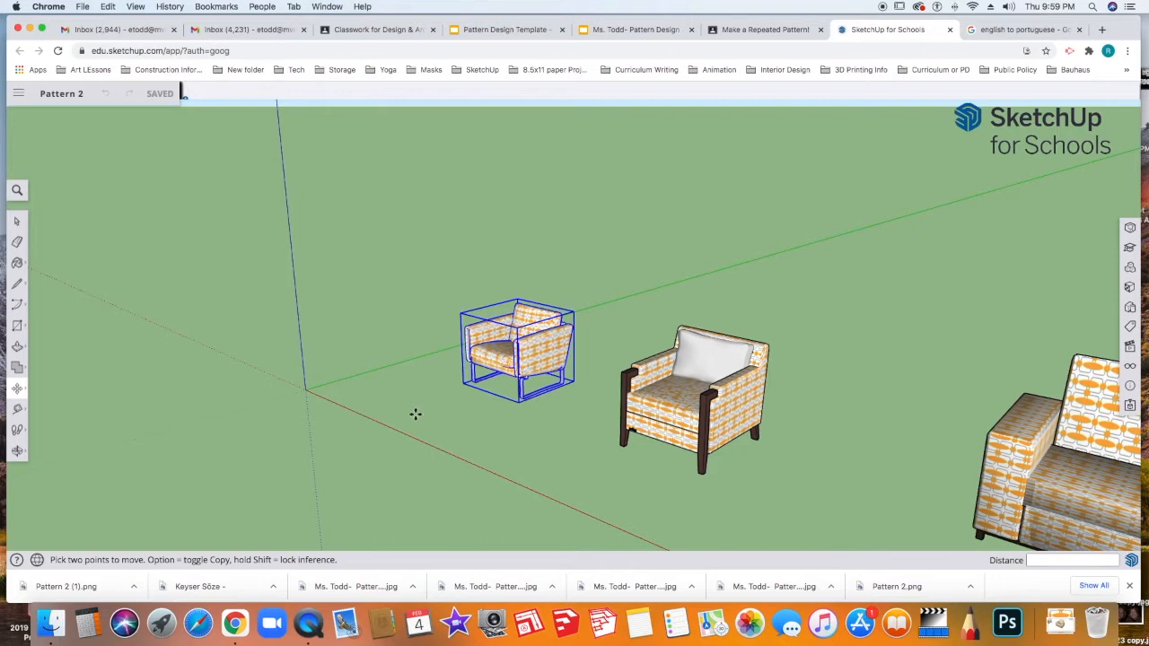
mouse_move(518, 405)
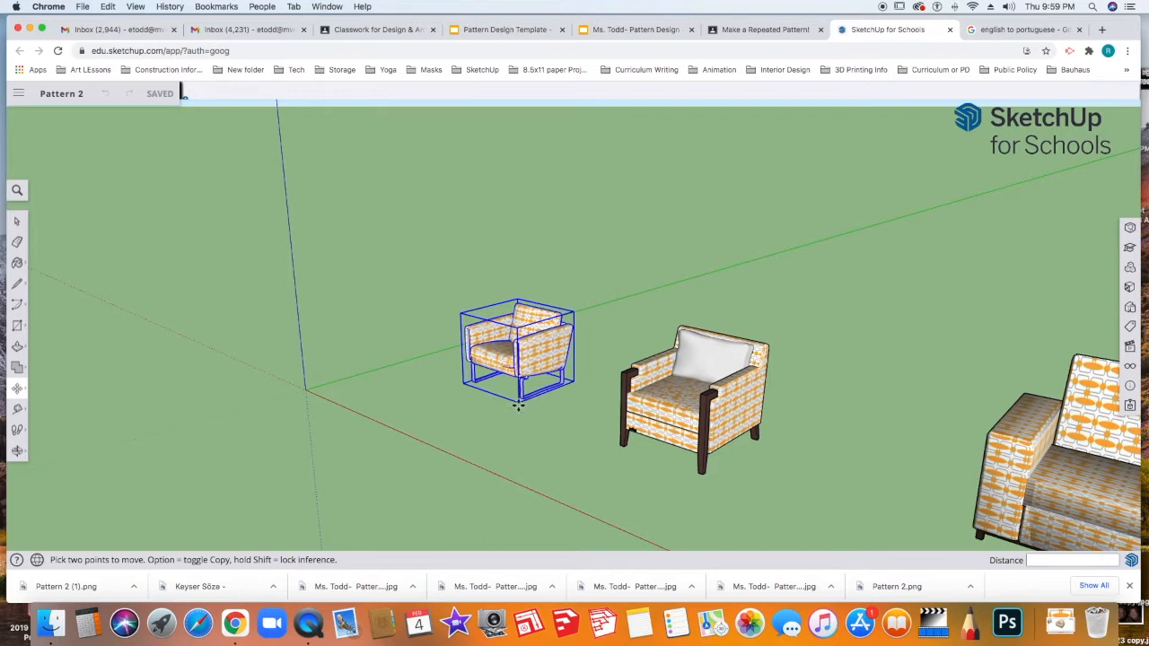
mouse_move(516, 404)
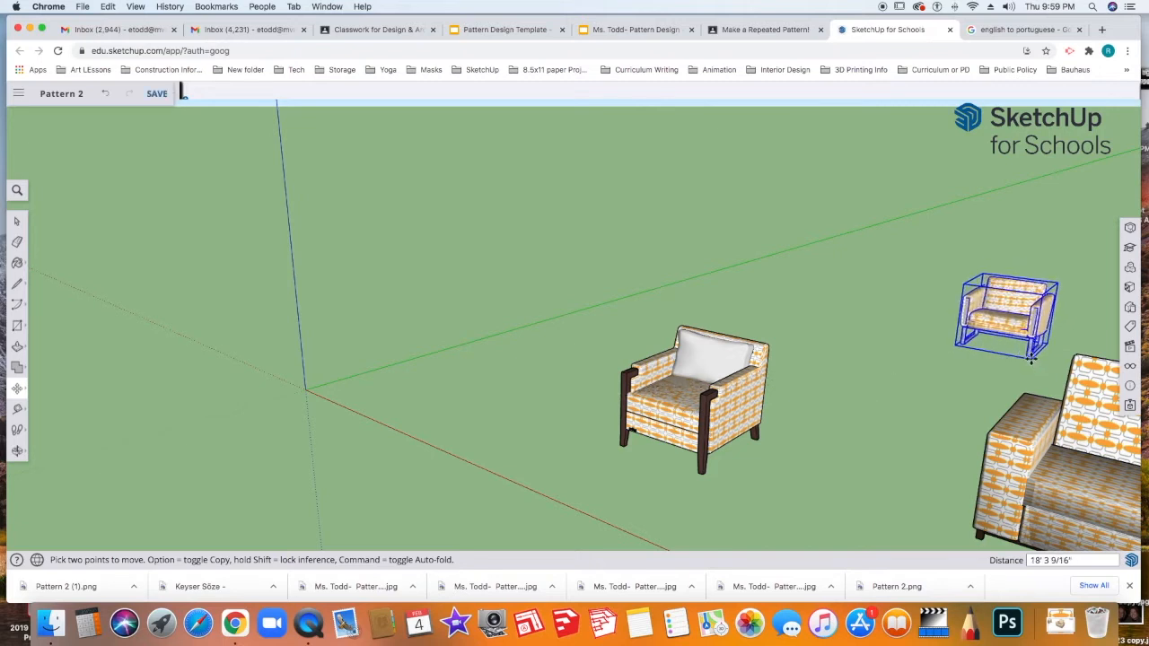
mouse_move(829, 369)
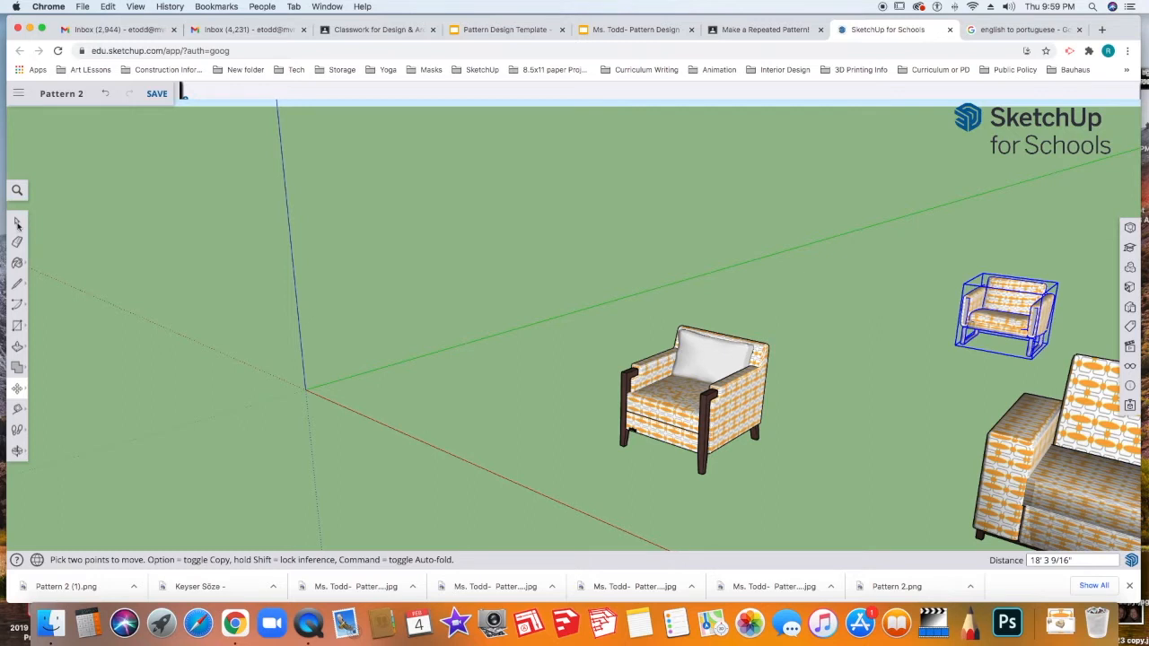
mouse_move(166, 234)
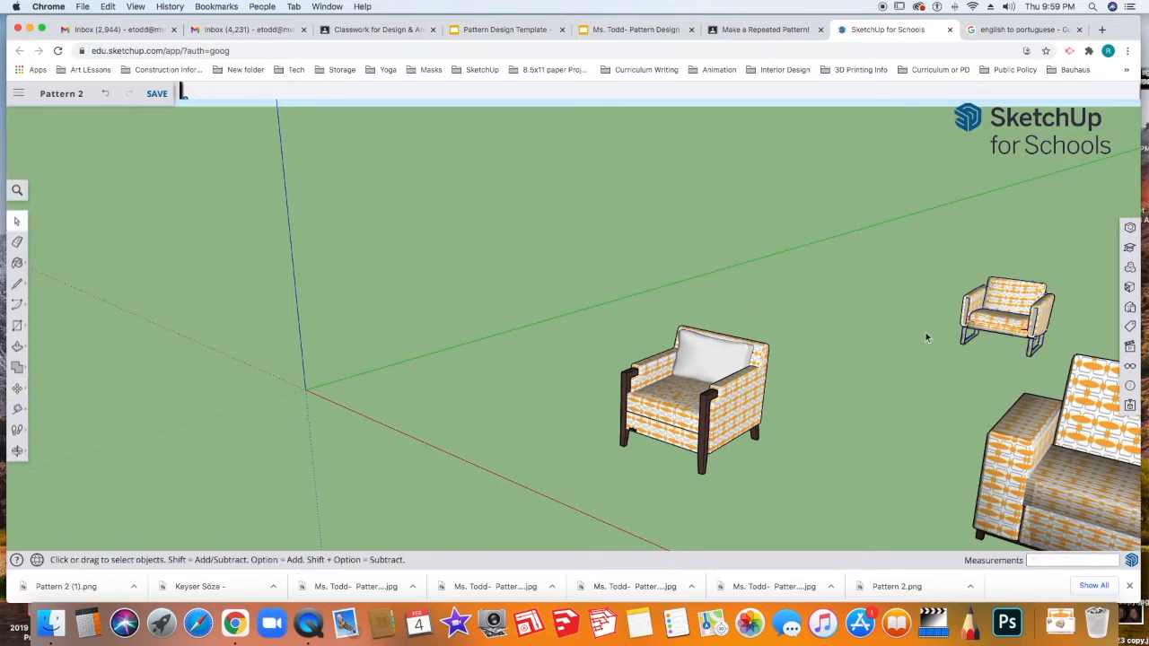
mouse_move(878, 362)
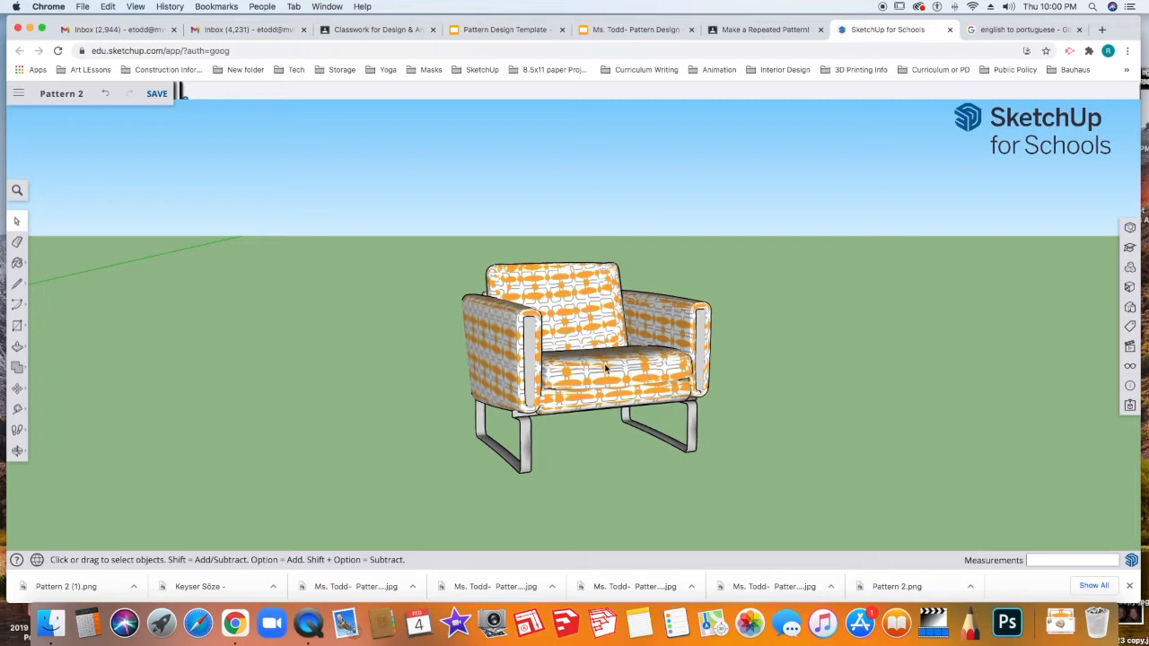
mouse_move(408, 202)
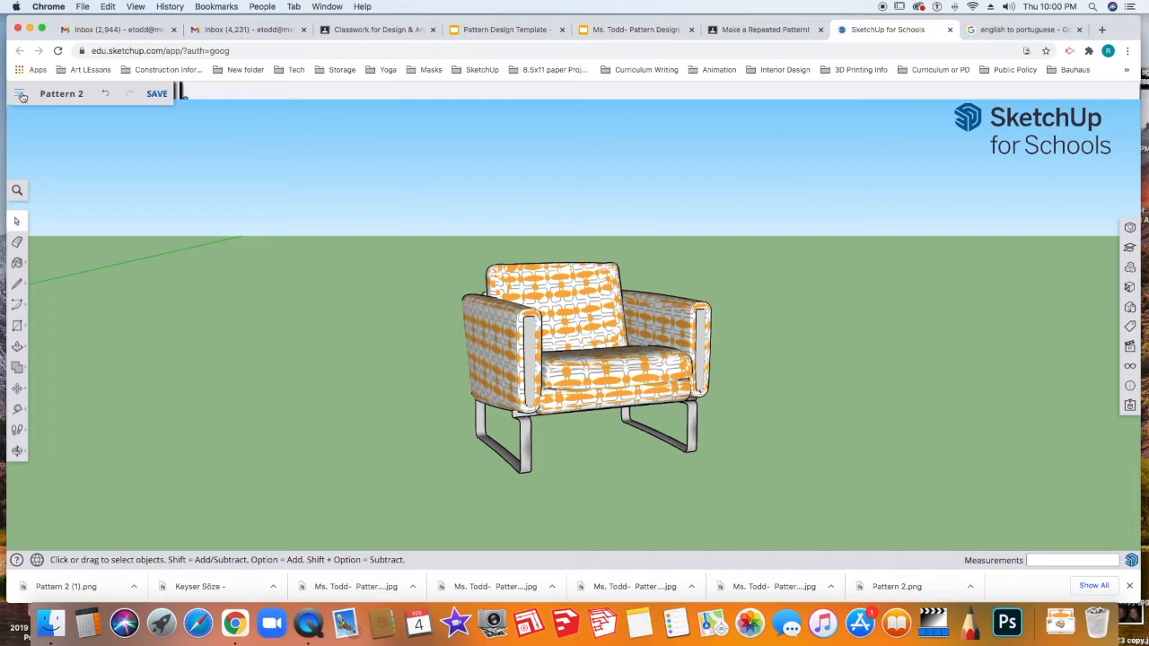
- Open the main file menu
left_click(20, 93)
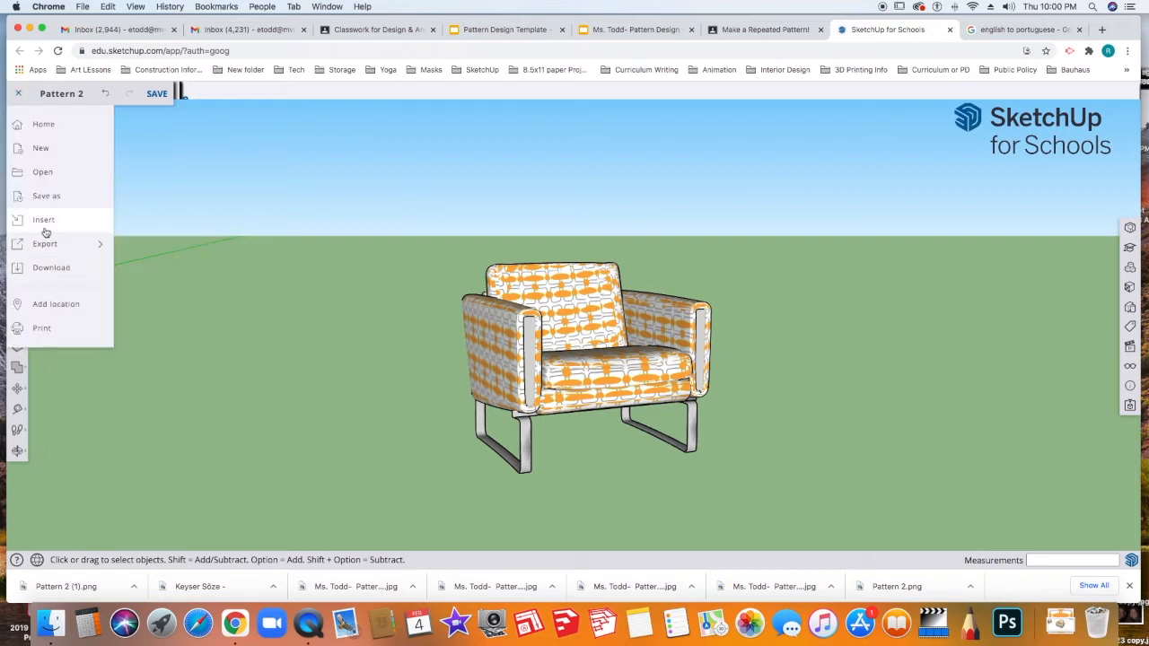
- Export the view as a PNG image
left_click(45, 244)
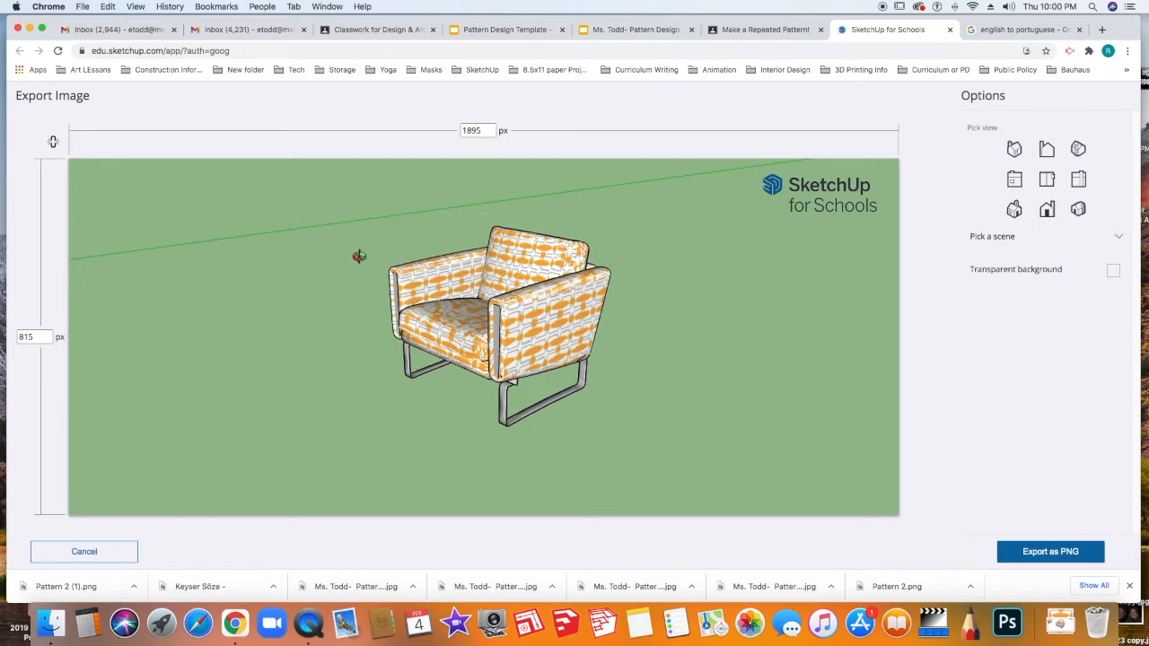
mouse_move(126, 246)
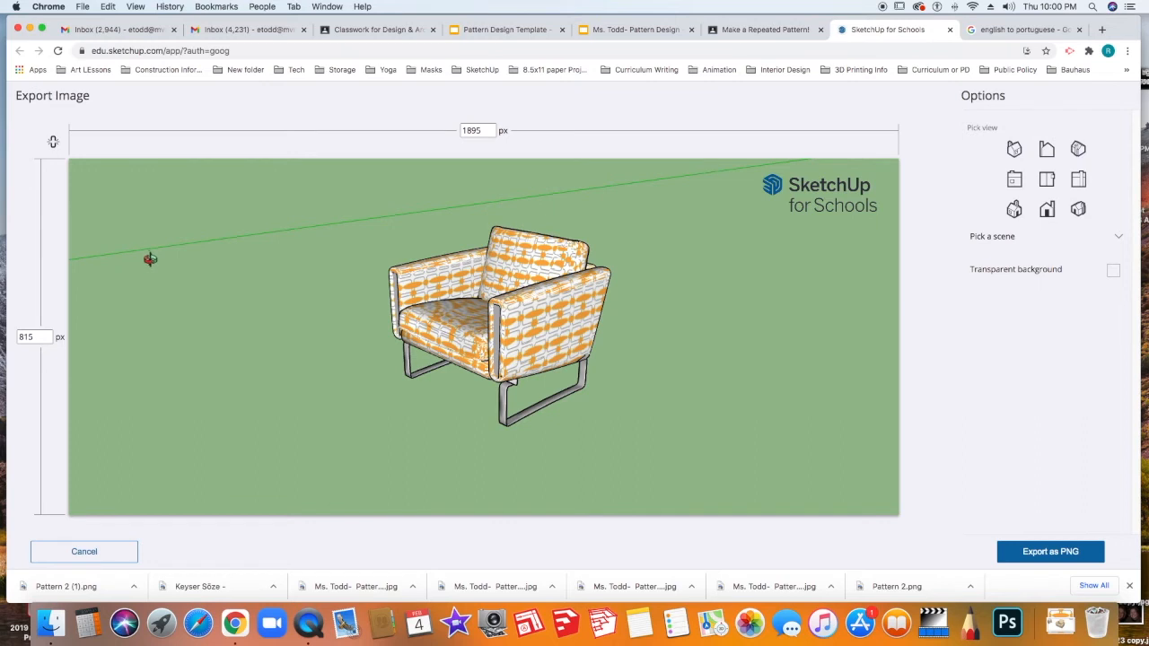
mouse_move(273, 317)
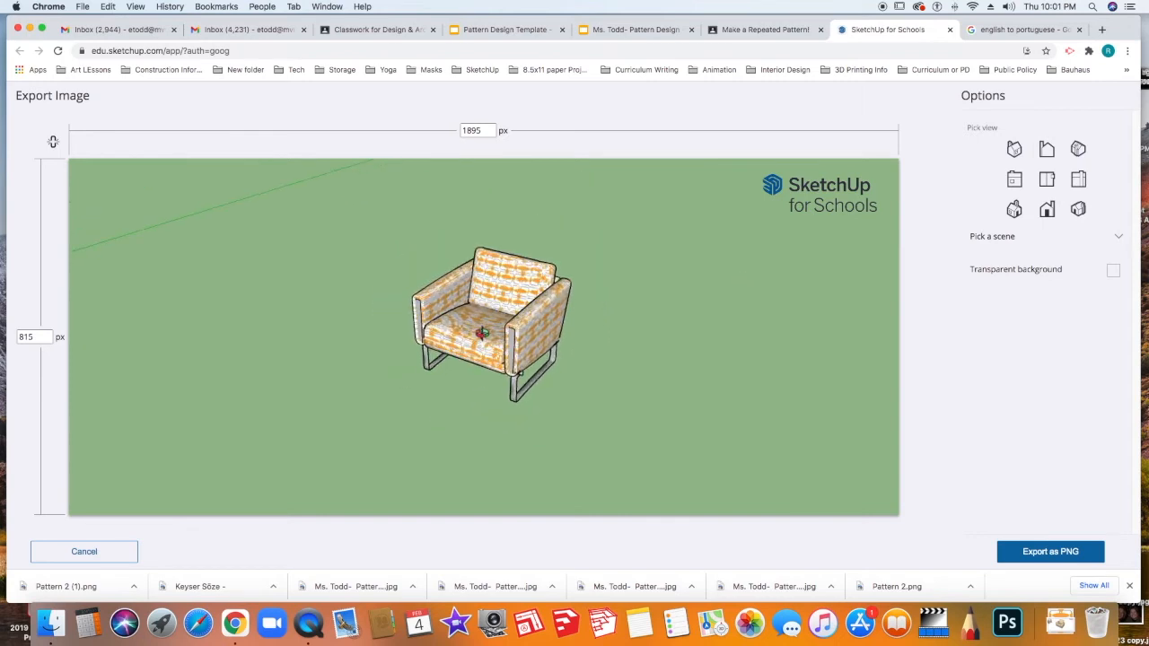
- Reframe the chair in the export preview so the green axis doesn't cross it
left_click_drag(485, 334, 448, 305)
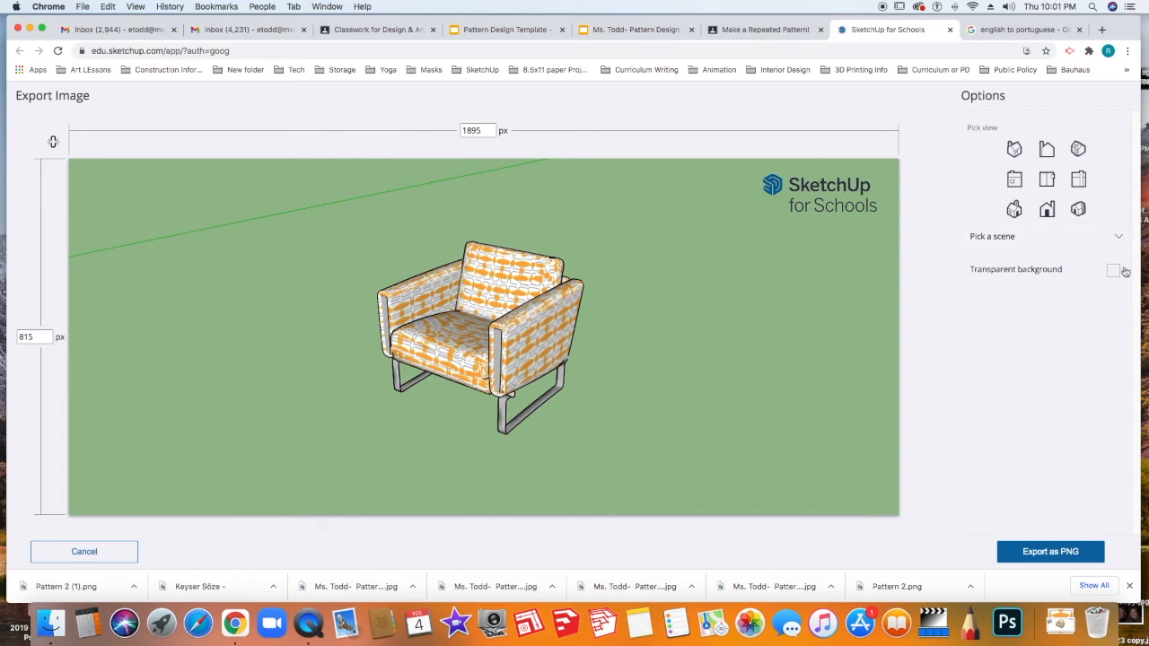
- Enable transparent background, export as PNG, and confirm the large-image export
left_click(1113, 270)
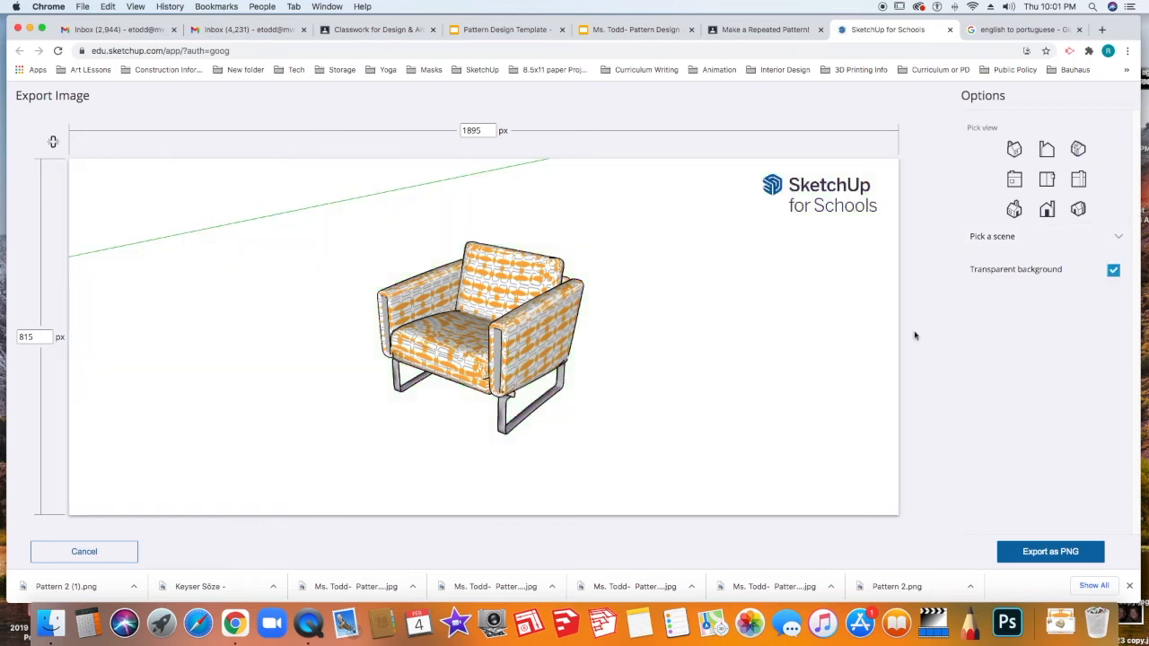
mouse_move(1050, 551)
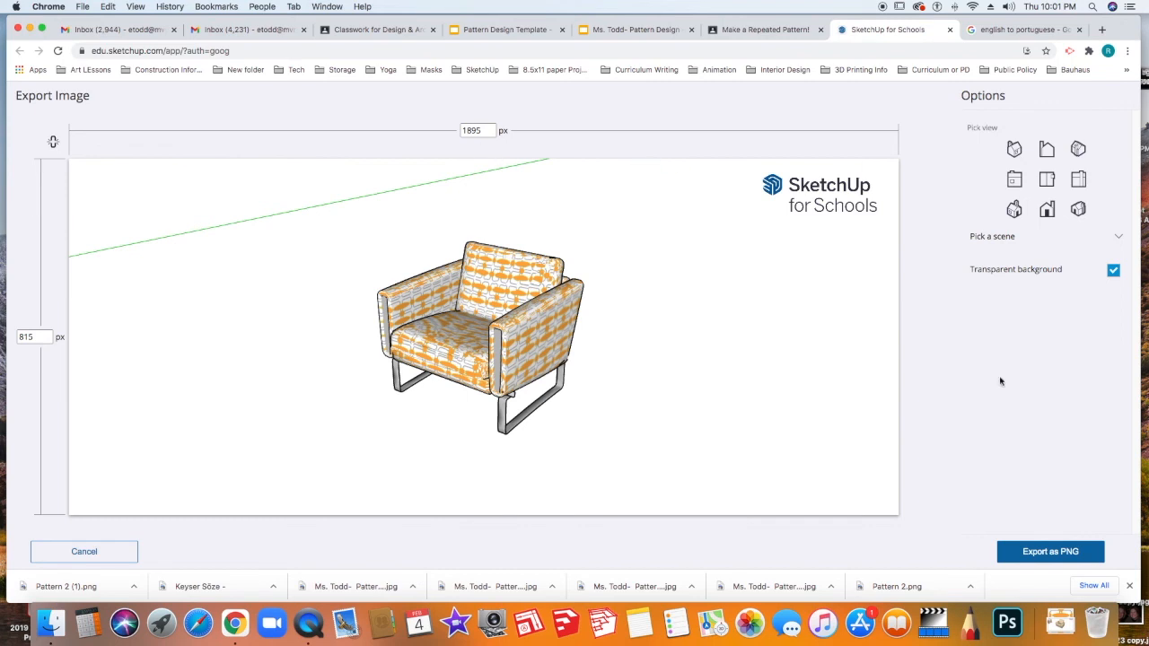
left_click(1050, 551)
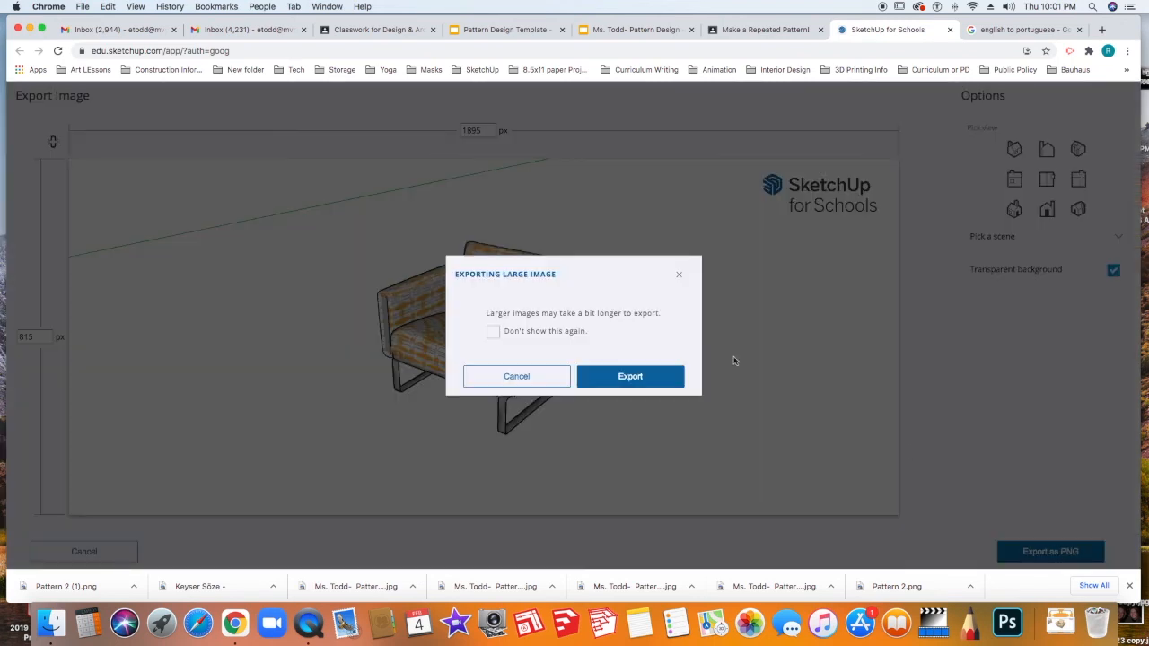
left_click(630, 376)
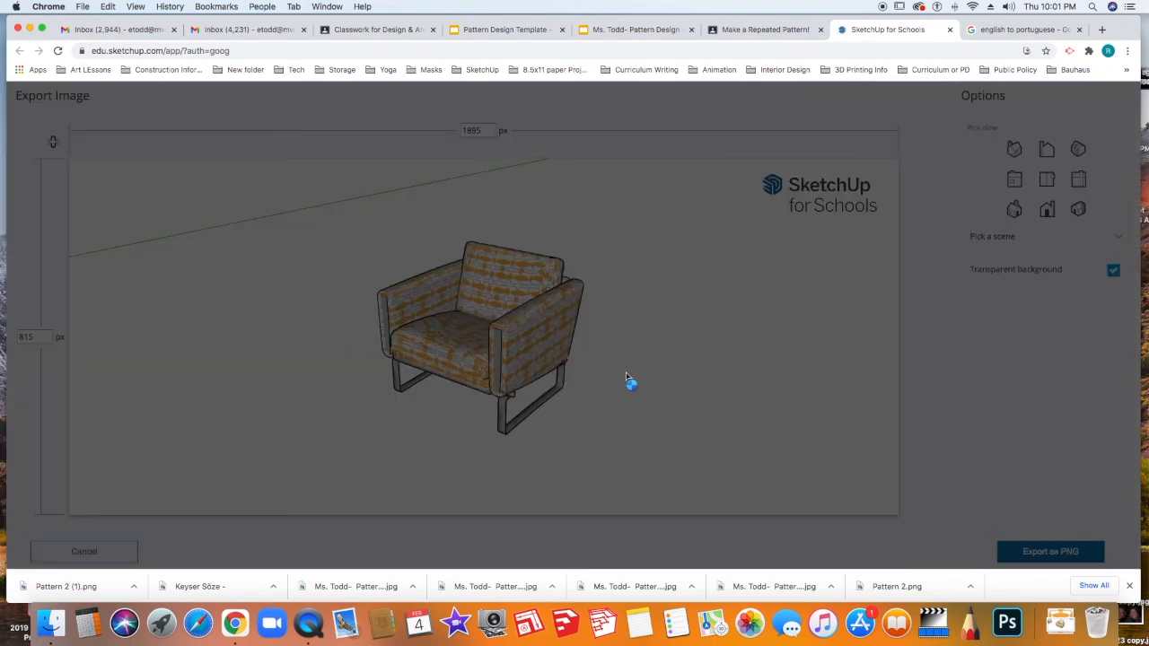